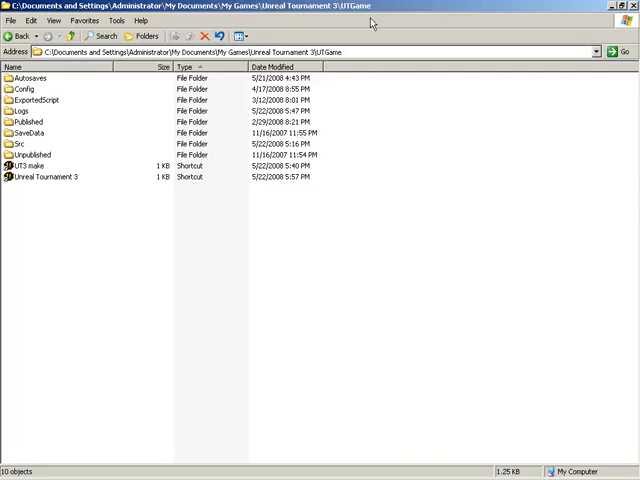
mouse_move(100, 222)
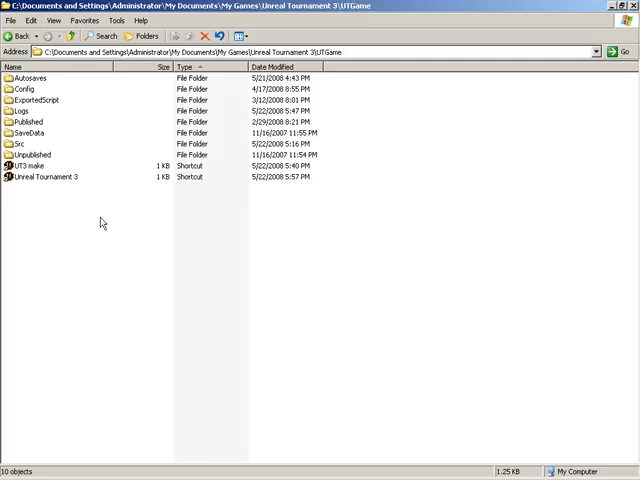
mouse_move(52, 152)
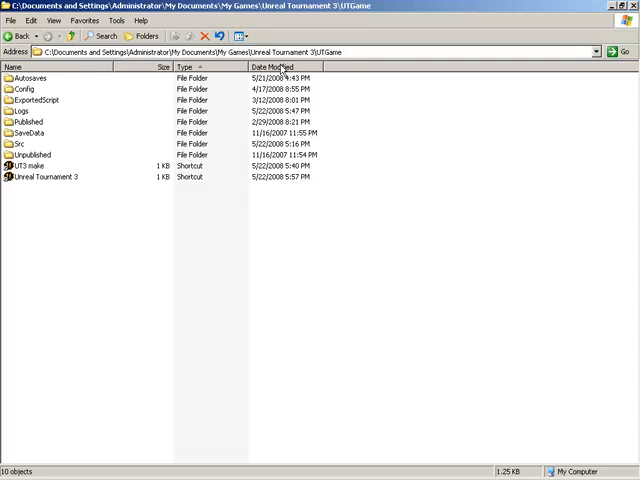
mouse_move(344, 82)
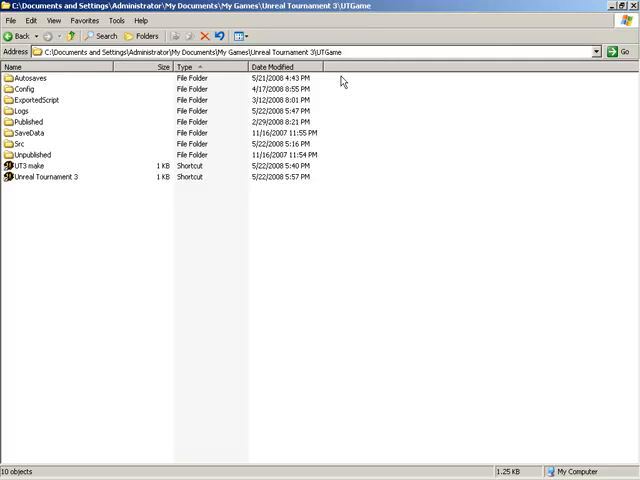
mouse_move(184, 168)
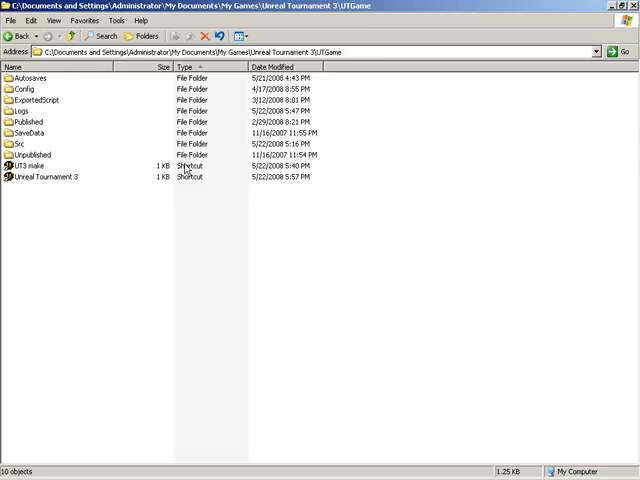
Navigate into Unpublished\CookedPC\Script where the compiled package lives.
left_click(30, 120)
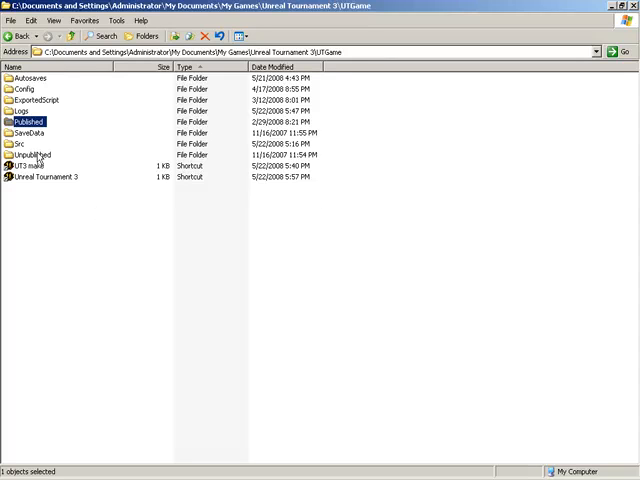
left_click(32, 156)
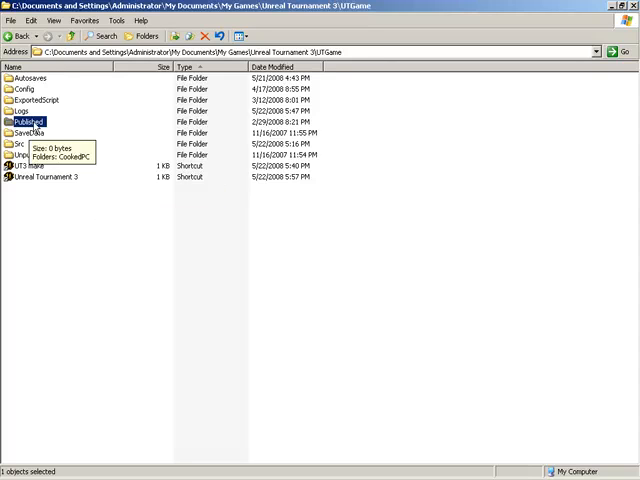
mouse_move(92, 232)
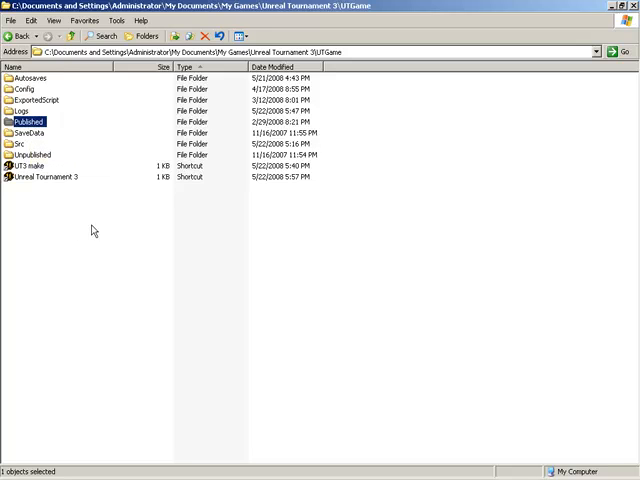
mouse_move(96, 122)
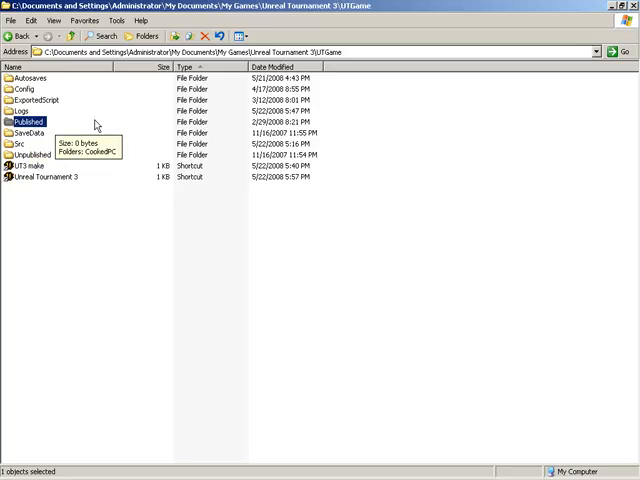
mouse_move(48, 128)
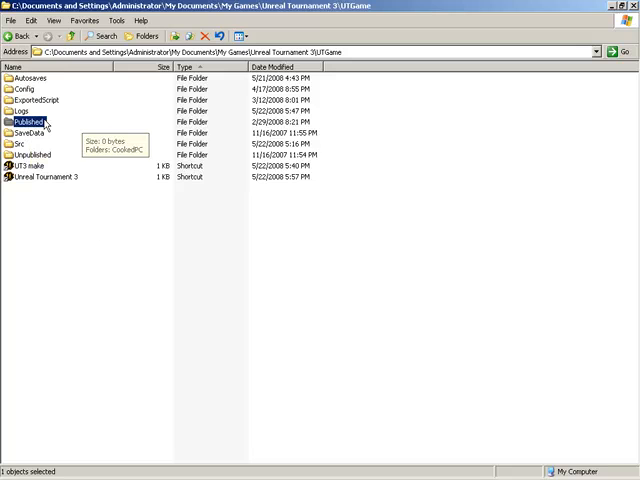
mouse_move(84, 222)
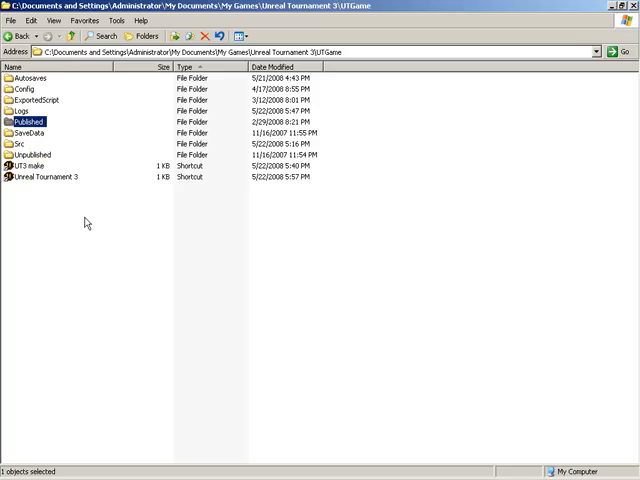
mouse_move(36, 170)
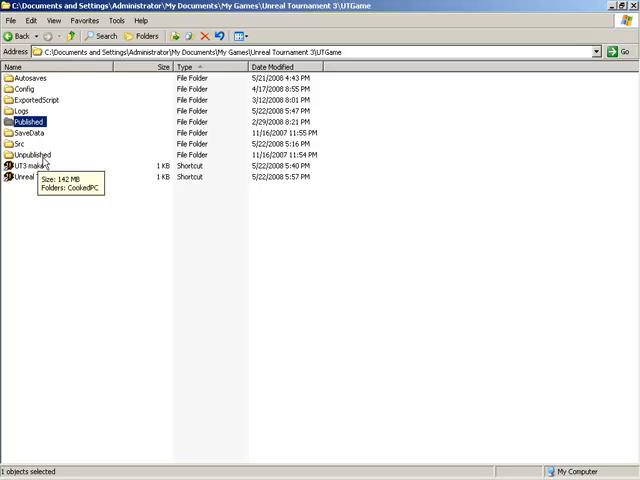
double_click(36, 154)
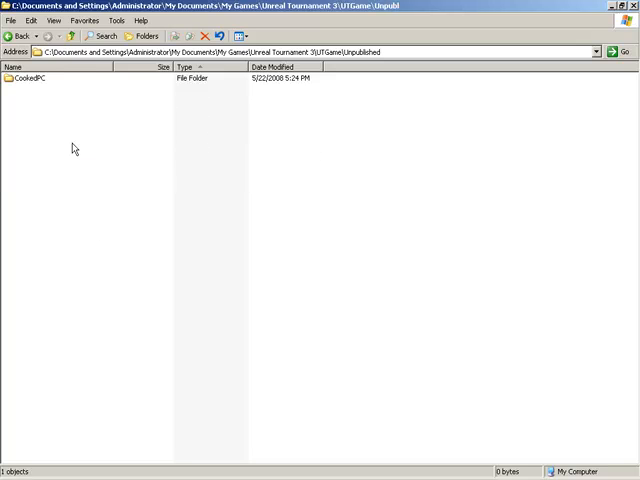
mouse_move(18, 86)
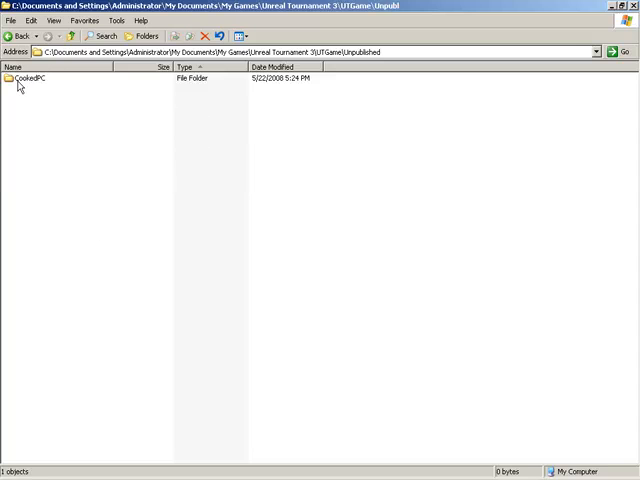
double_click(28, 80)
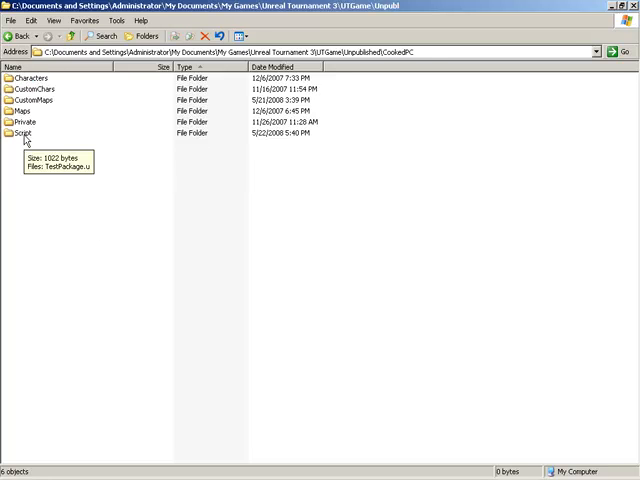
double_click(24, 132)
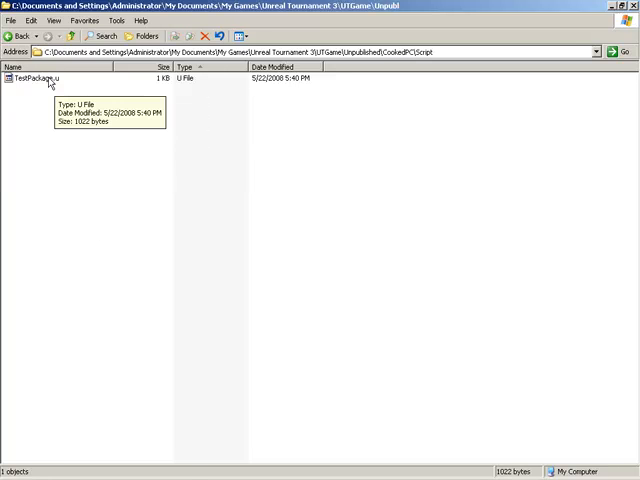
Select the TestPackage.u package and go back to the UT3Game folder.
left_click(40, 76)
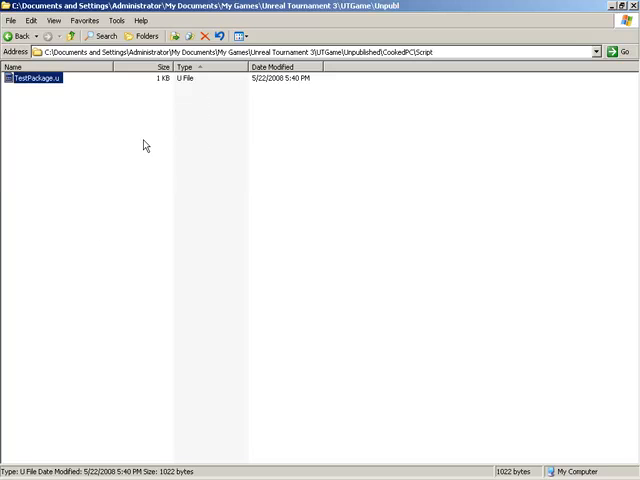
mouse_move(128, 112)
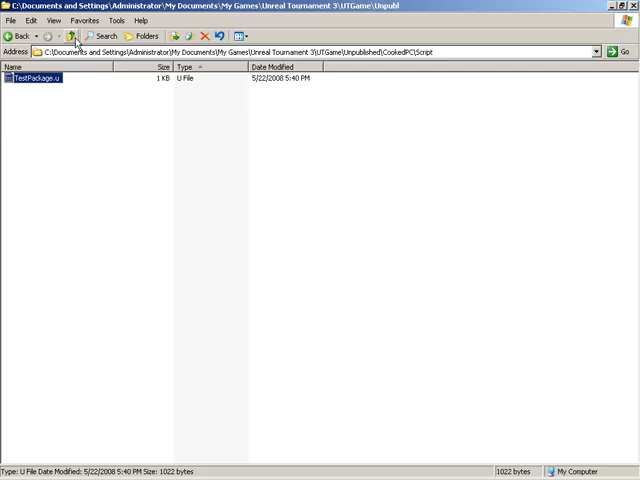
left_click(72, 36)
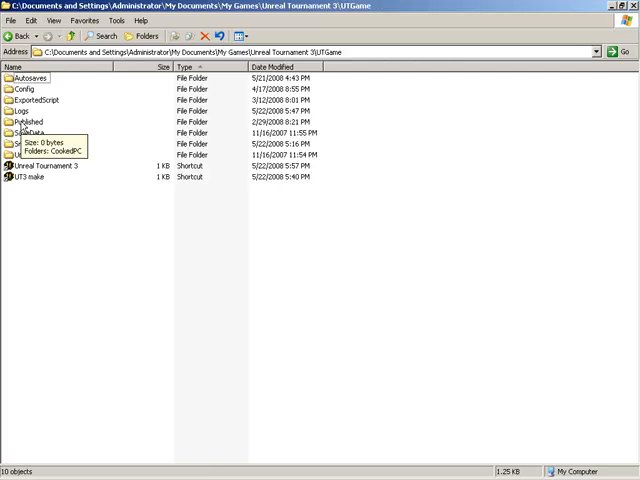
Create a new folder named Script inside Published\CookedPC and open it.
double_click(30, 120)
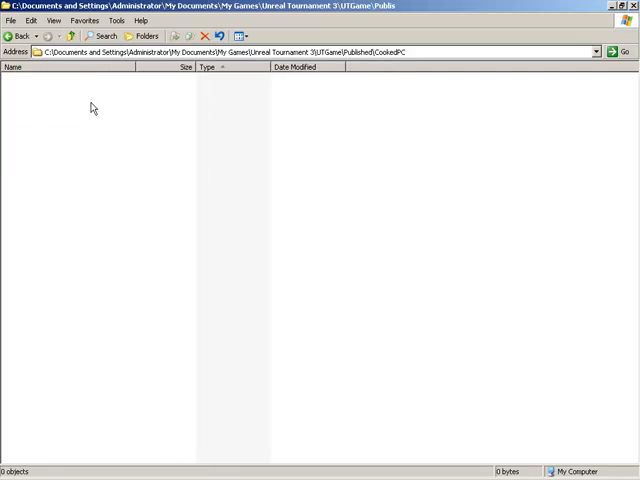
mouse_move(32, 116)
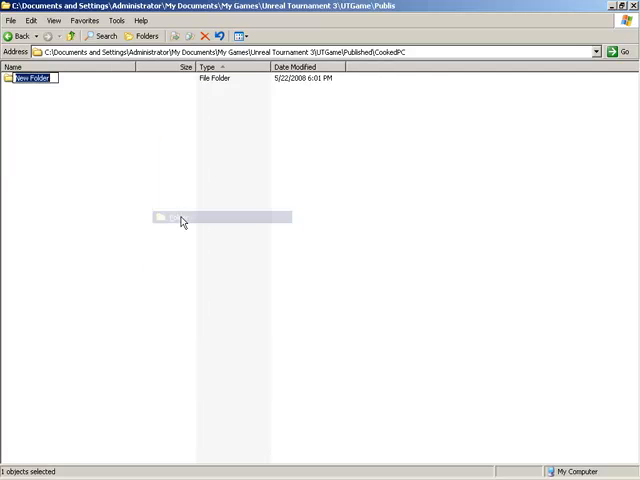
type("Script")
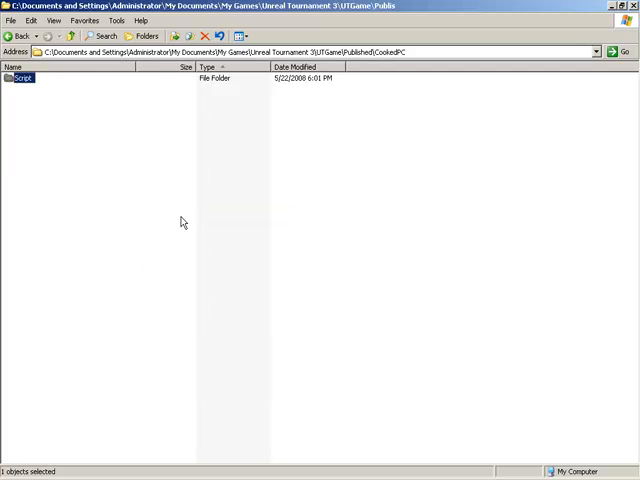
mouse_move(24, 88)
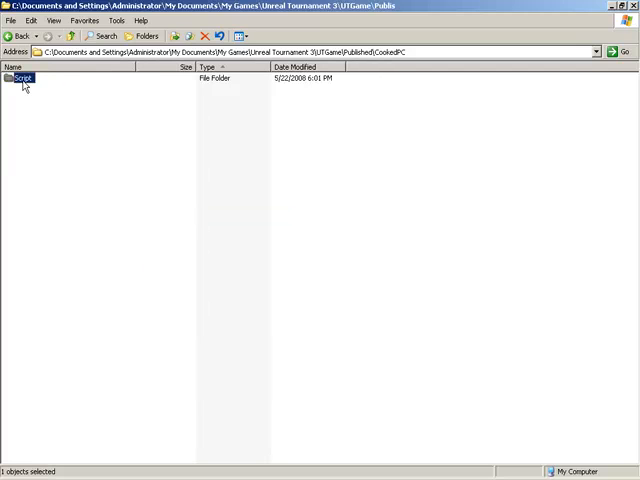
double_click(22, 78)
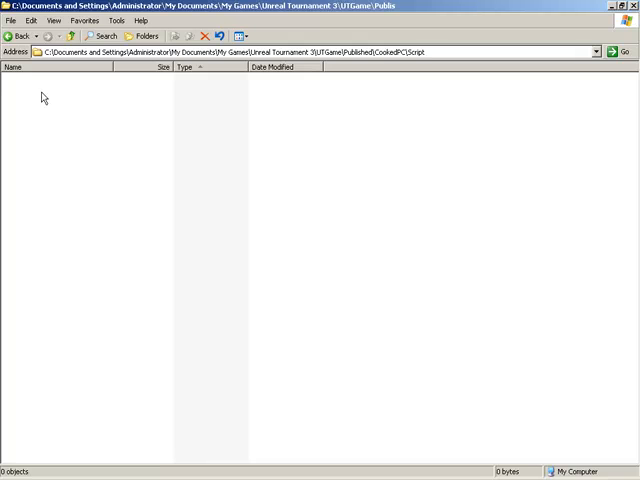
mouse_move(80, 140)
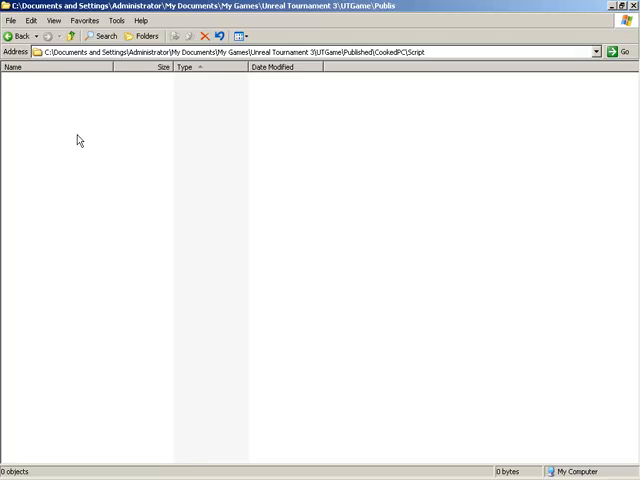